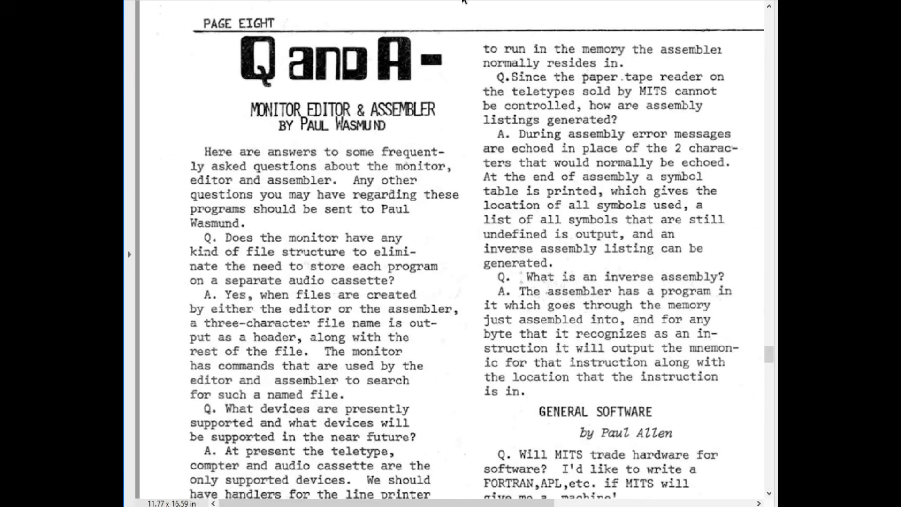
{"action": "mouse_move", "coordinate": [395, 79]}
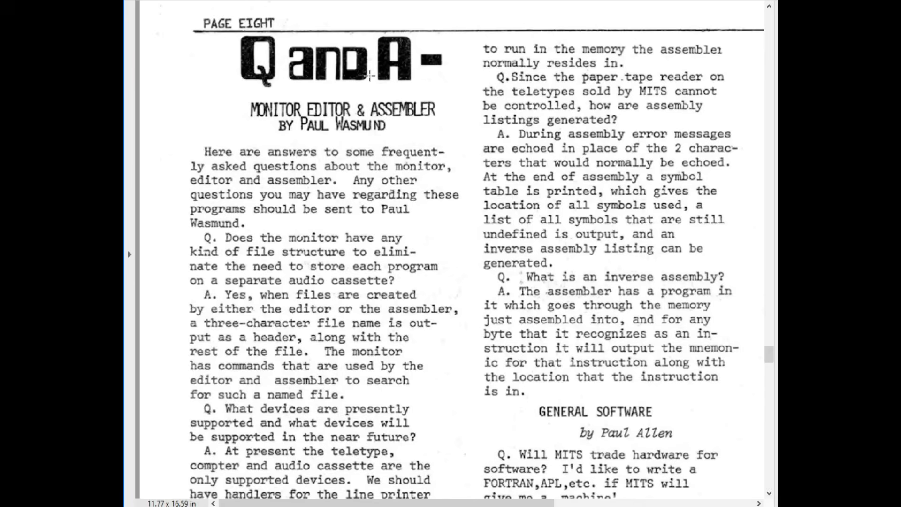
- Scroll through the recording while the compiled sieve reports 1899 primes and DDT loads SIEVE.HEX
{"action": "scroll", "scroll_direction": "down", "scroll_amount": 3}
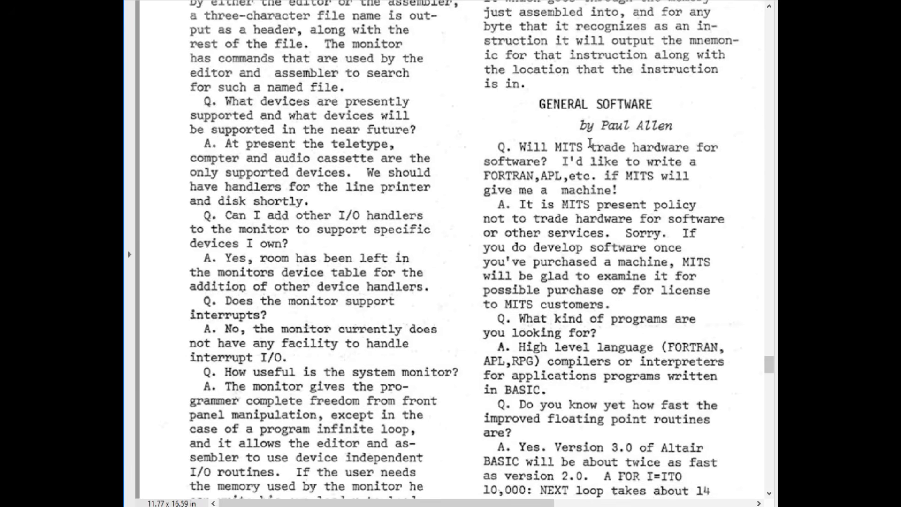
{"action": "mouse_move", "coordinate": [608, 205]}
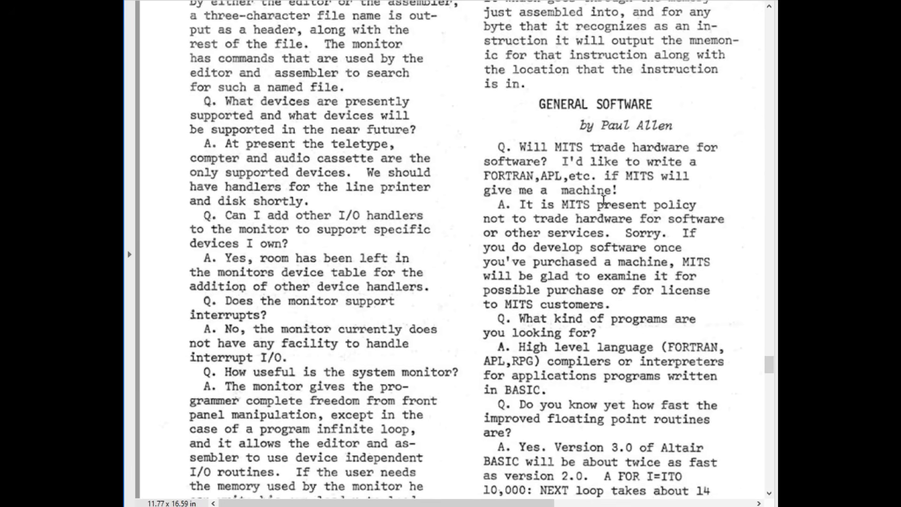
{"action": "scroll", "scroll_direction": "down", "scroll_amount": 3}
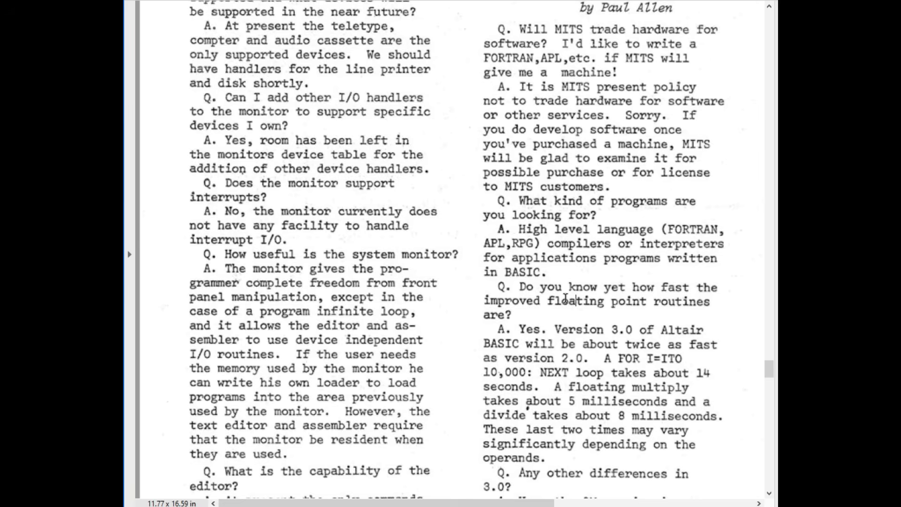
{"action": "mouse_move", "coordinate": [685, 344]}
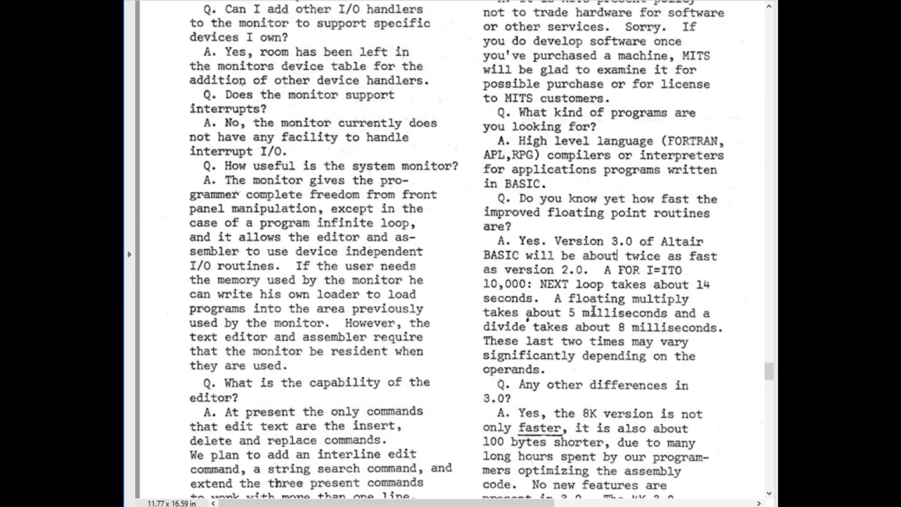
{"action": "scroll", "scroll_direction": "down", "scroll_amount": 3}
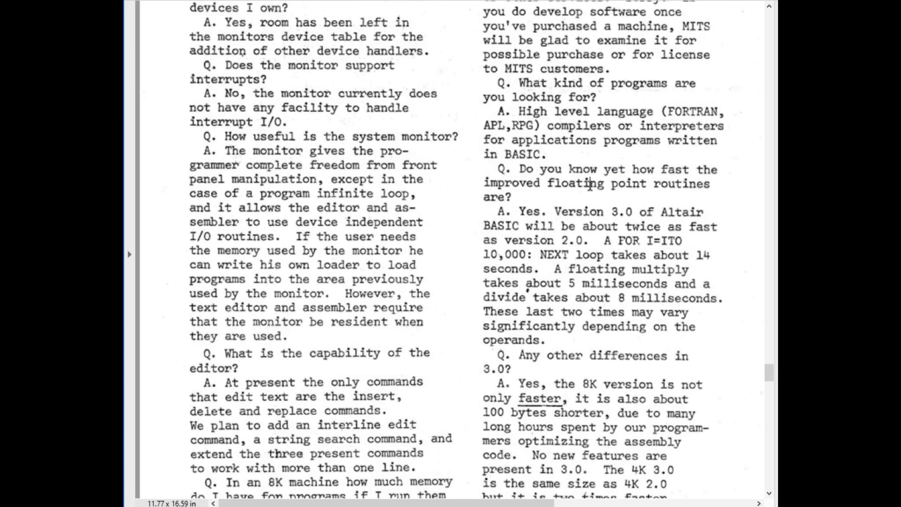
{"action": "mouse_move", "coordinate": [556, 226]}
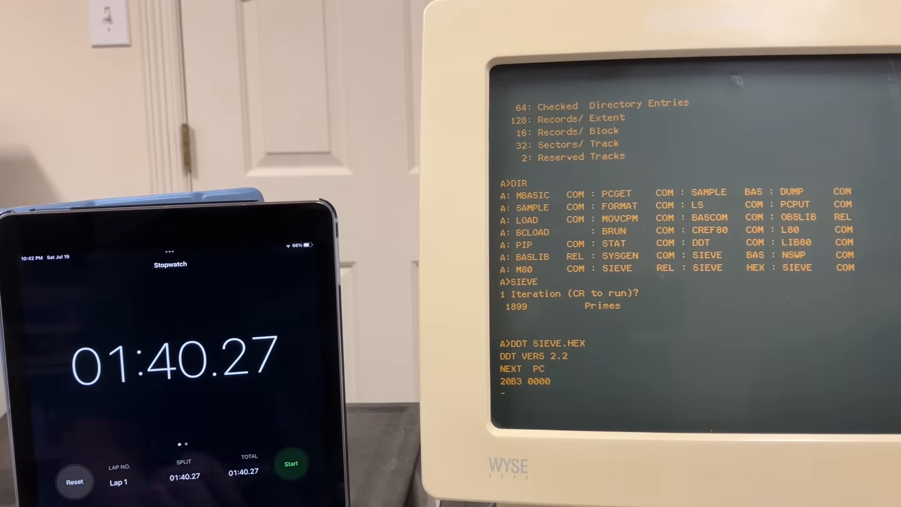
- Reset the stopwatch to zero and begin the DDT run command G2
{"action": "left_click", "coordinate": [75, 482]}
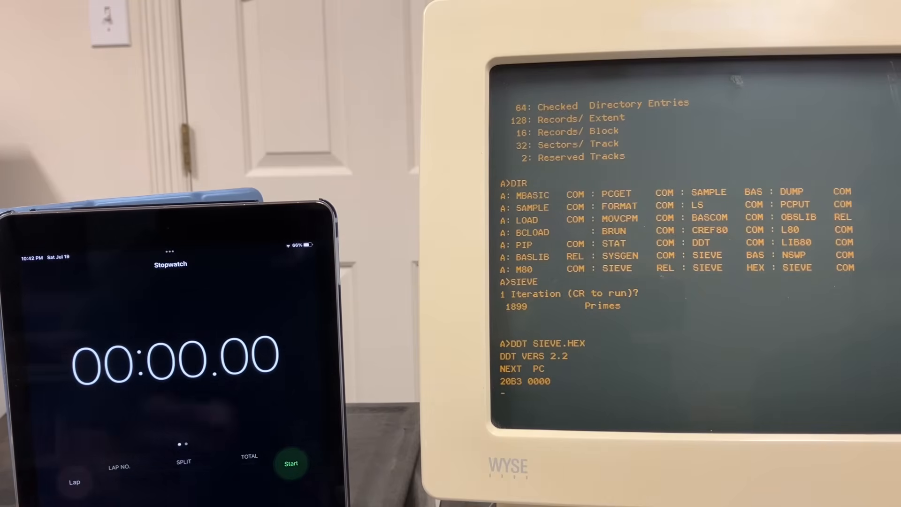
{"action": "type", "text": "G2"}
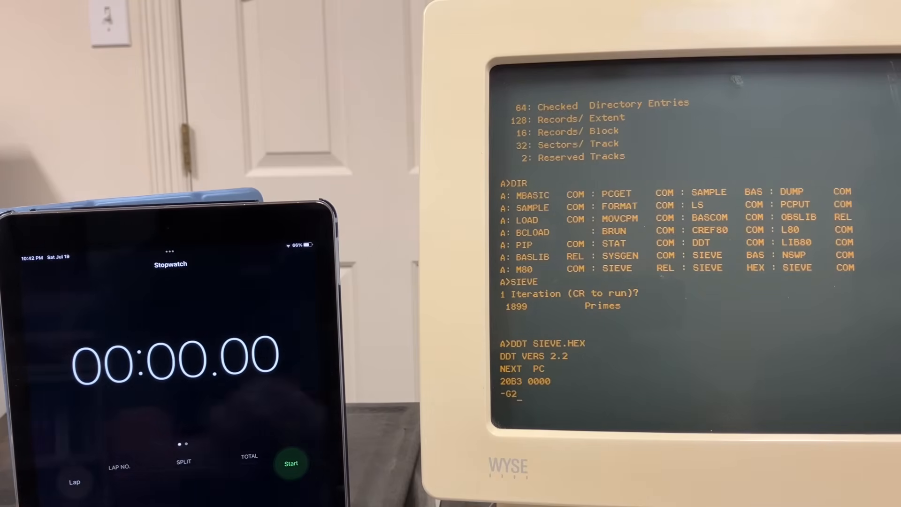